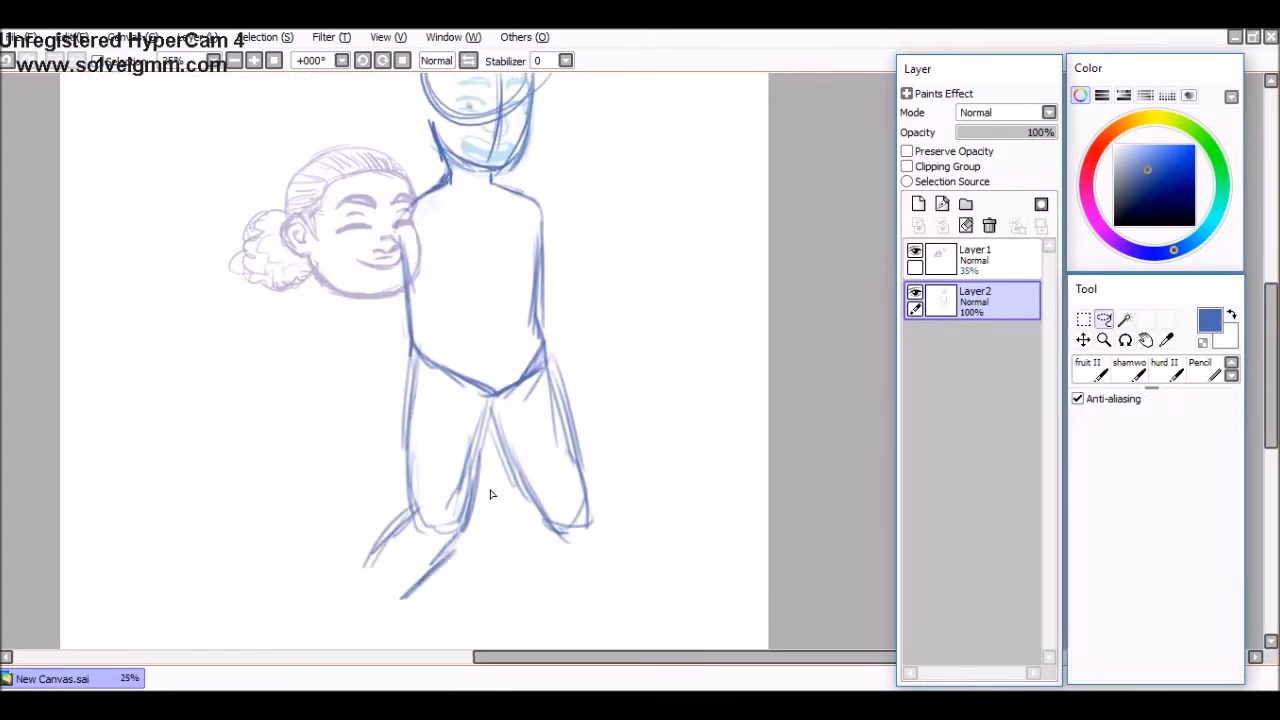
Line the short girl in blue and sketch the tall figure's face and hoodie collar in red
left_click(1088, 368)
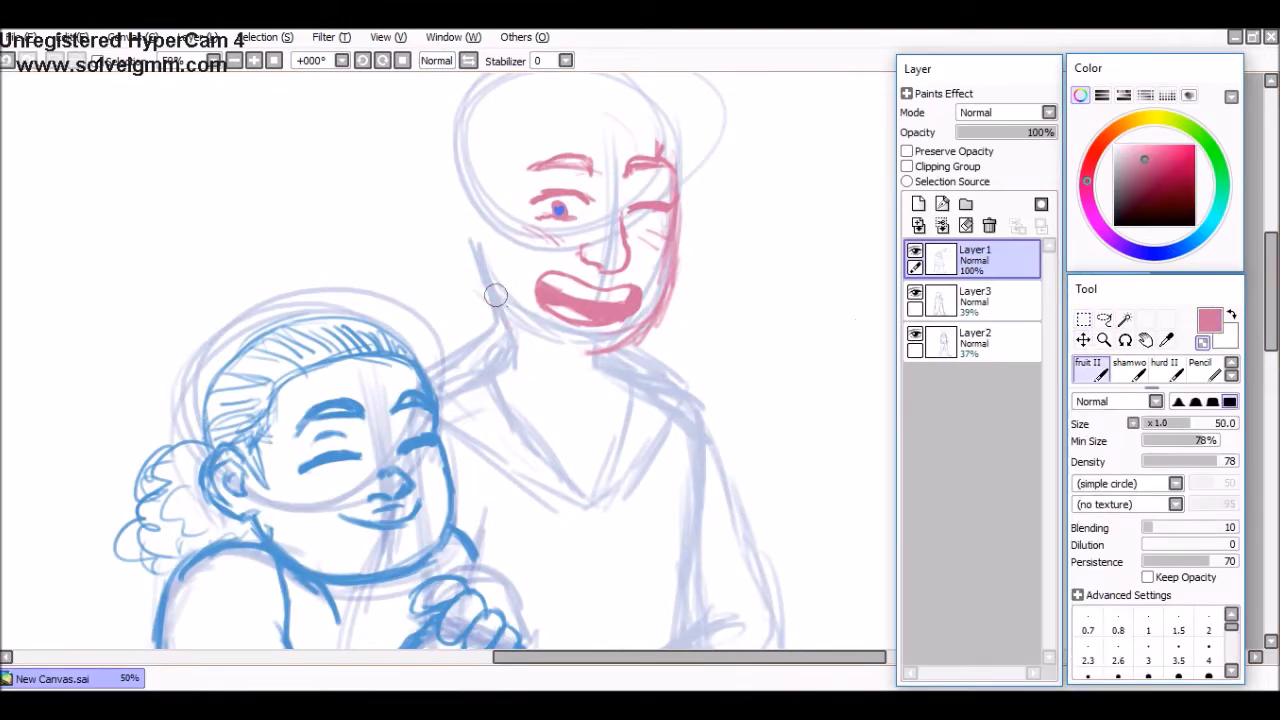
left_click(1084, 318)
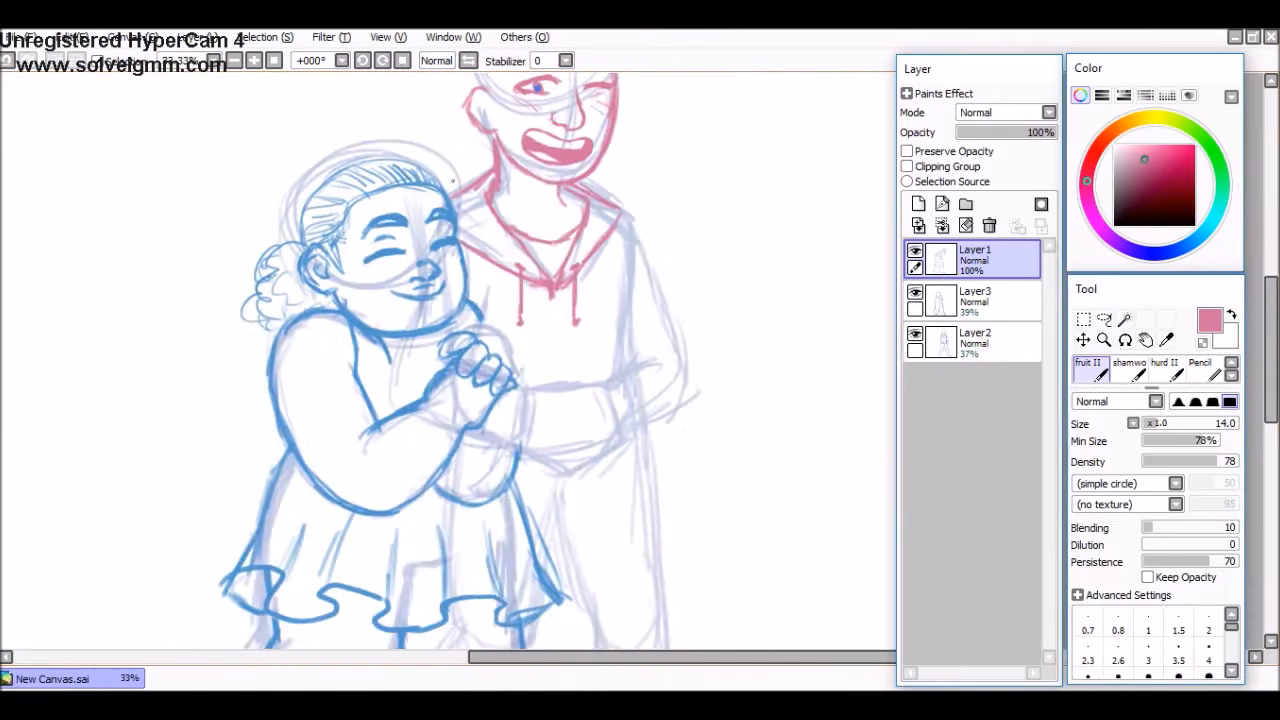
Adjust the girl's head with Select/Transform, sketch the legs on Layer4, and ink the jaw in darker red
left_click(1084, 318)
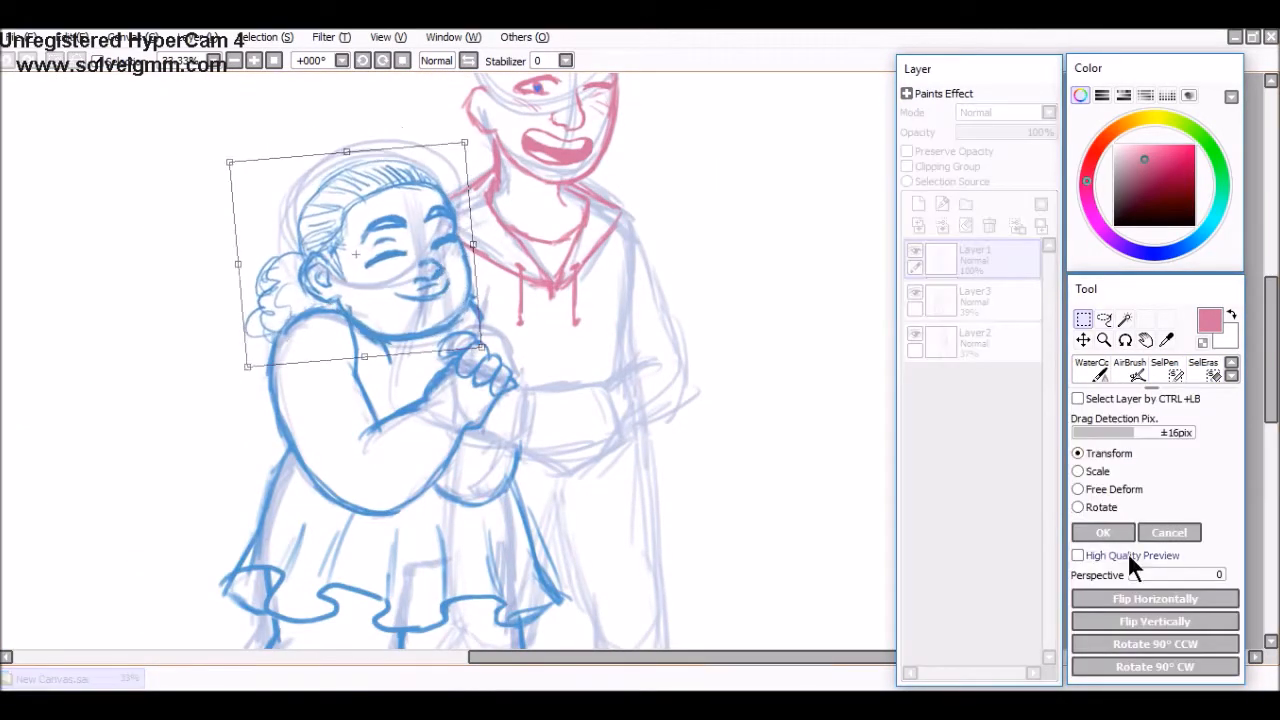
left_click(1102, 532)
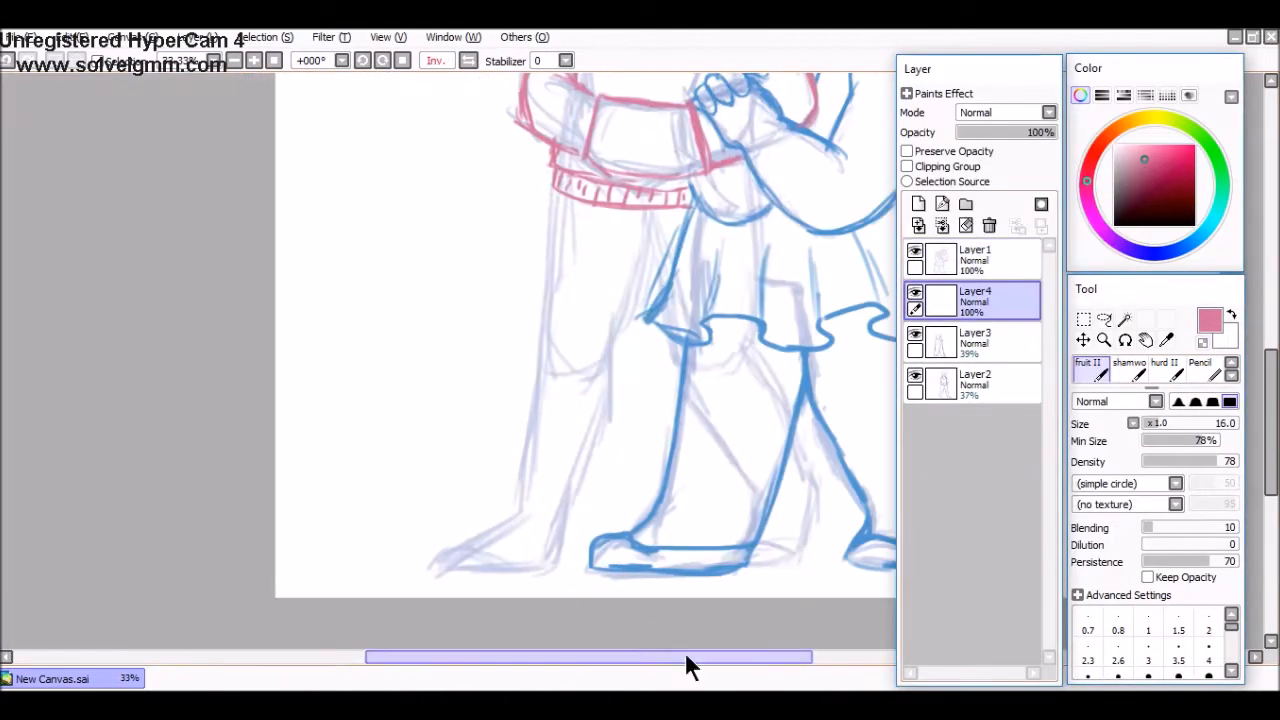
left_click_drag(540, 200, 490, 570)
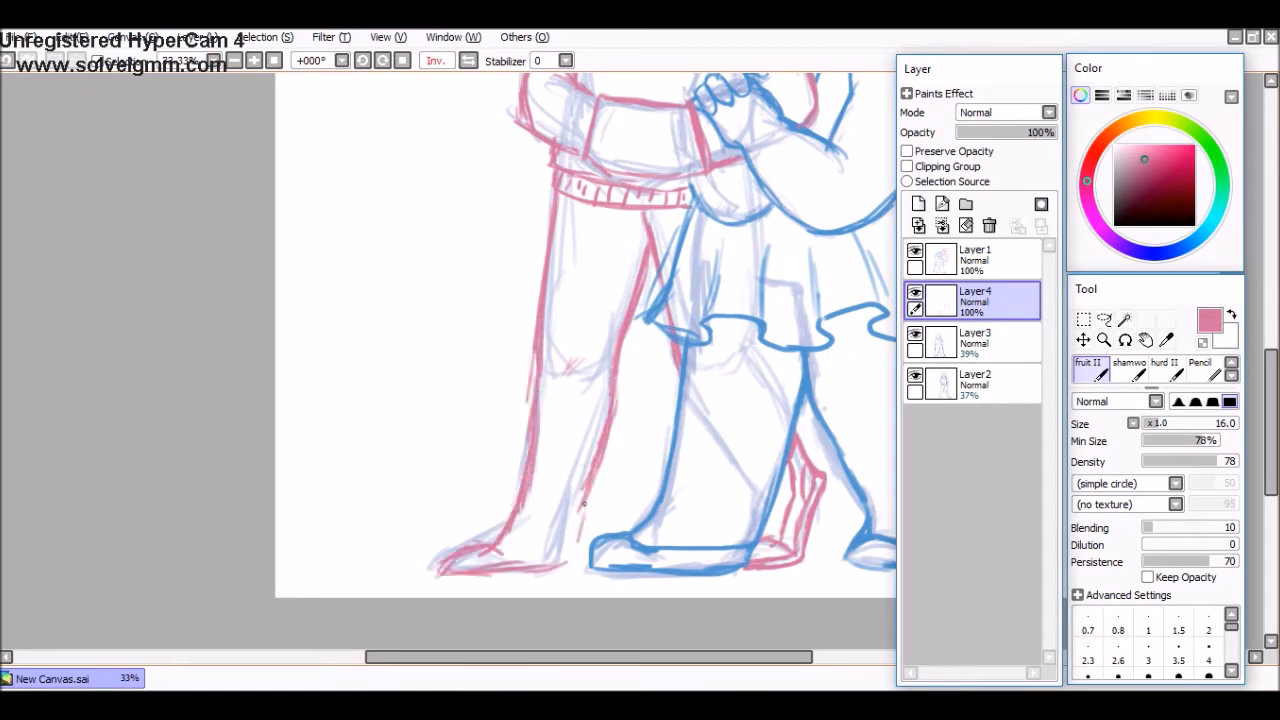
left_click(1084, 320)
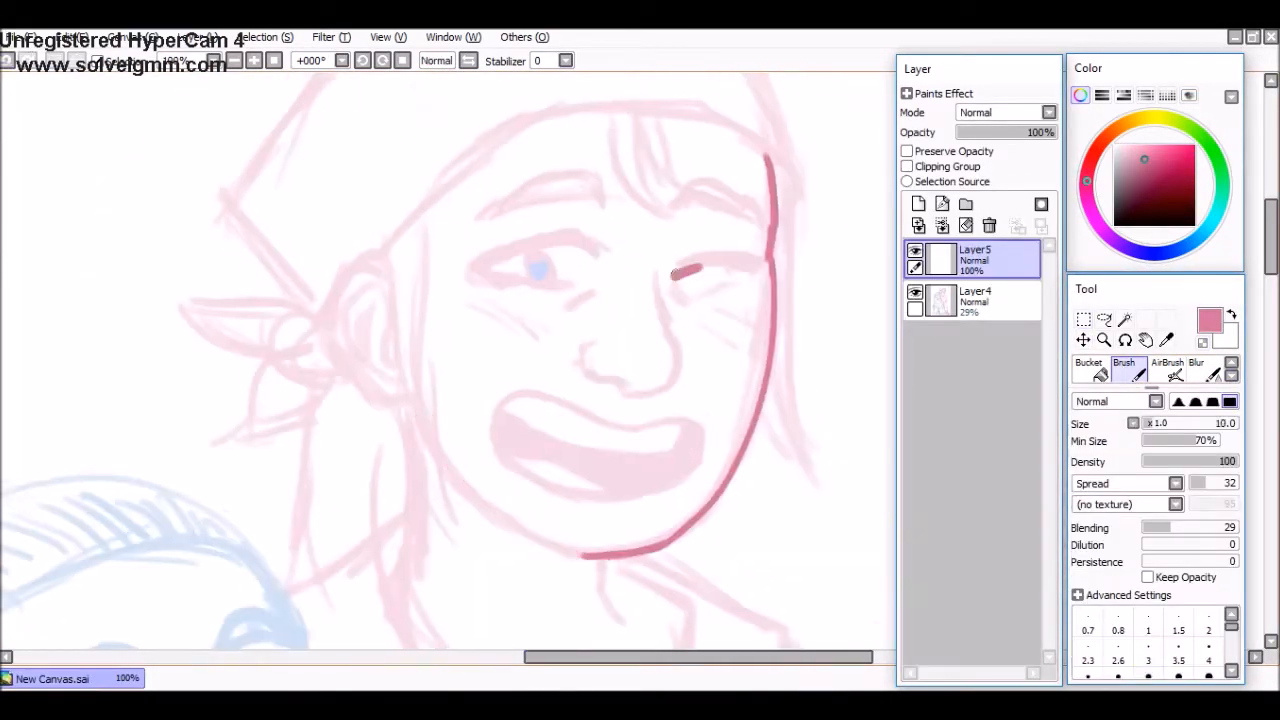
Trace clean darker red lines over the tall figure's boot sketch on Layer5
left_click(1212, 374)
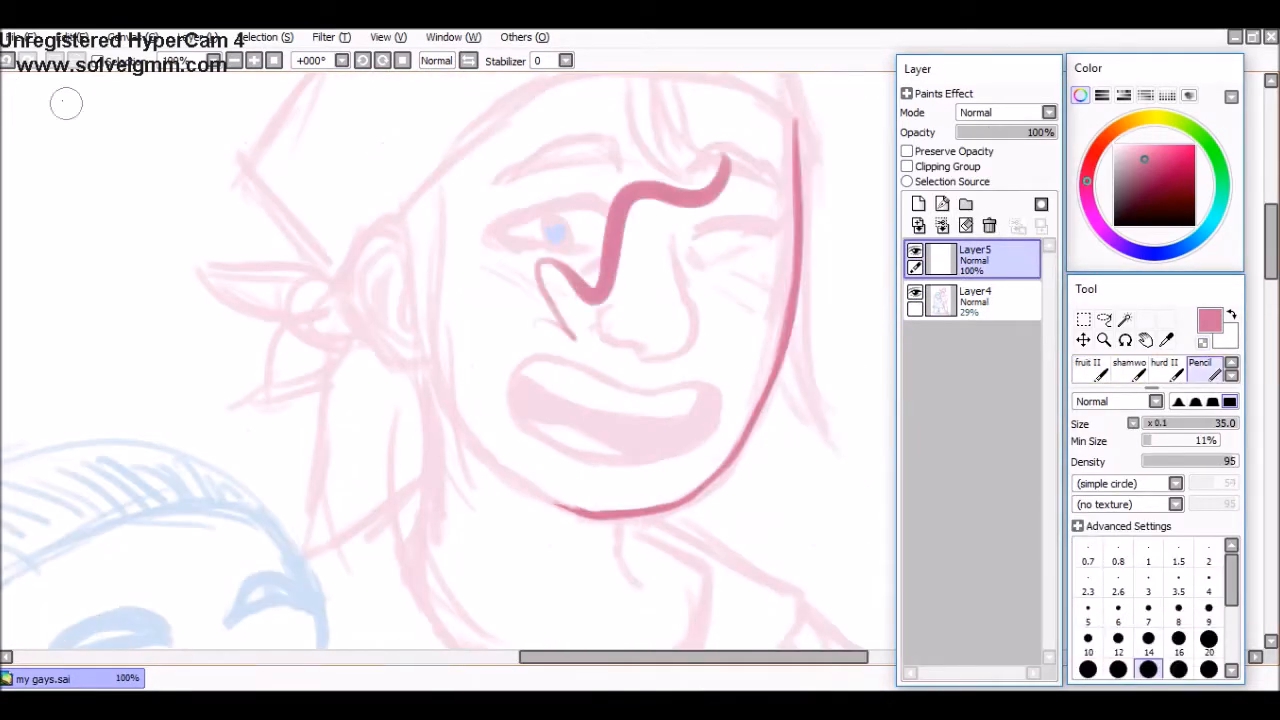
left_click(1088, 368)
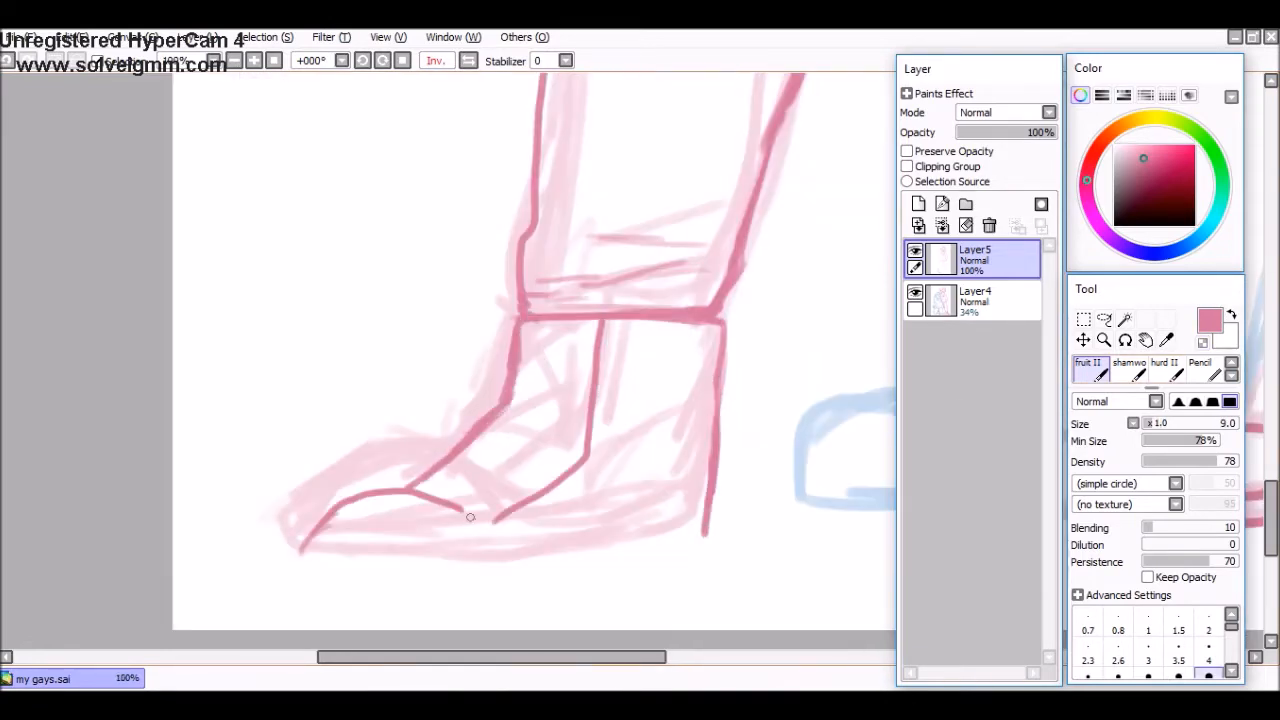
Ink the girl's arm in blue on Layer6 and the ribbed sweater hem in red on Layer5
left_click(1104, 318)
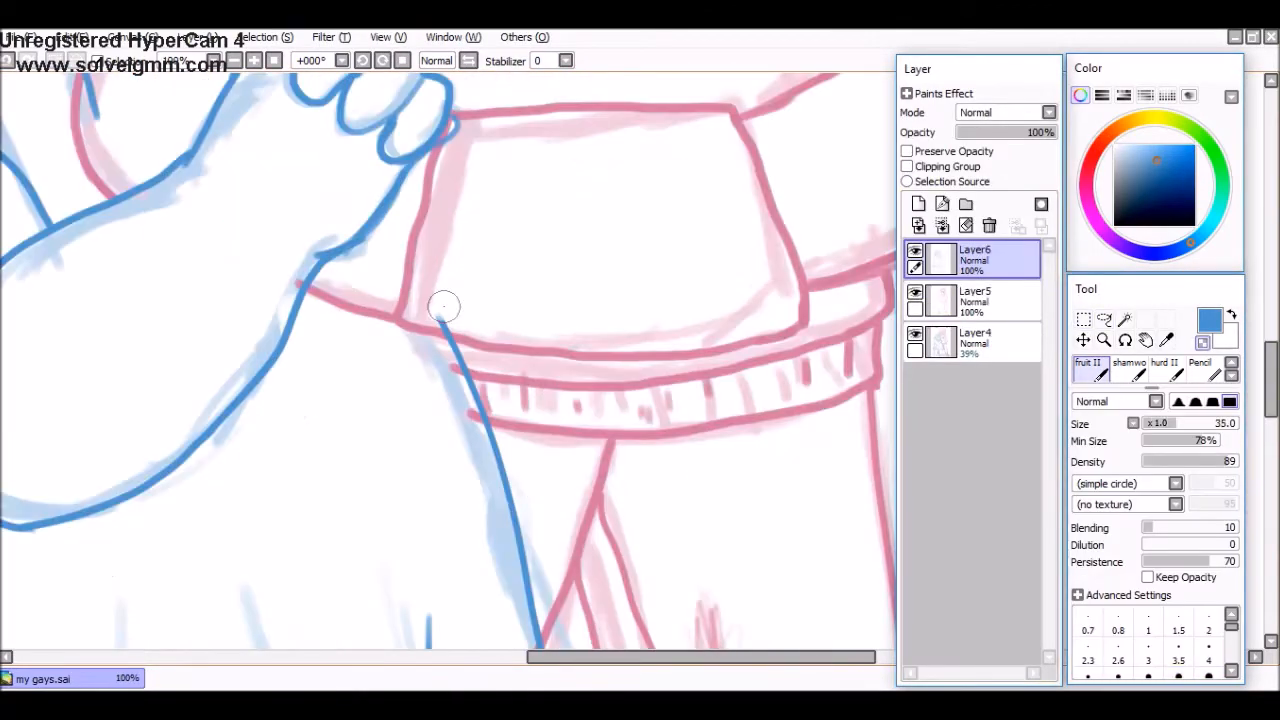
Fill flat colour for the girl's skin and pink shoe, with jackson.png and joan.png open as references
left_click(976, 300)
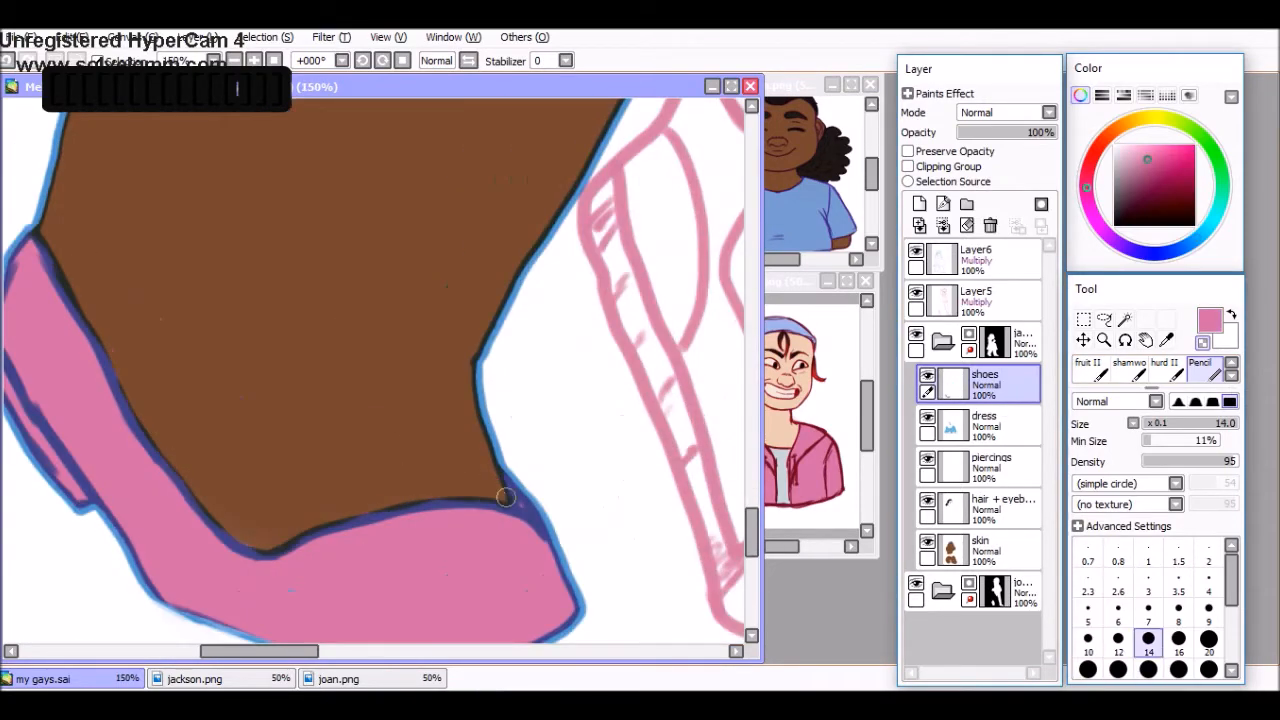
Fill the remaining flat colour layers until the pair reads as a full coloured silhouette
left_click(980, 548)
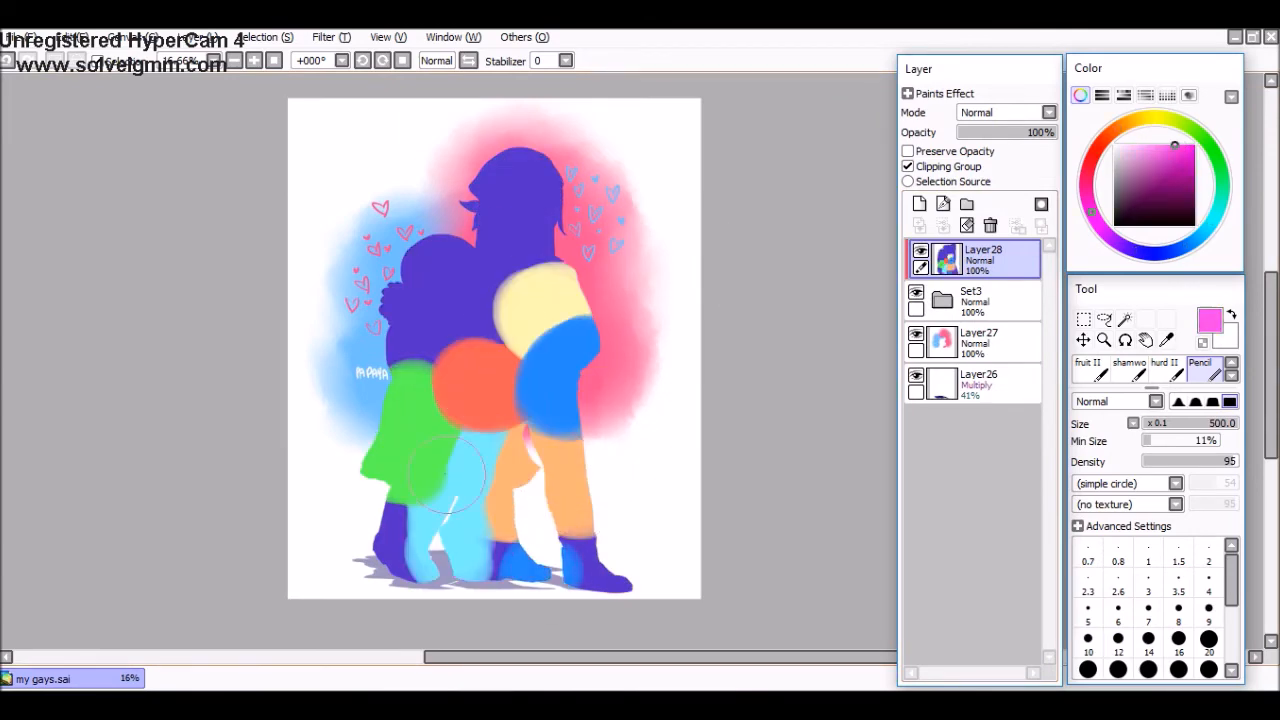
Set Layer29 to Multiply, Layer30 to Luminosity, and Layer28 to Lumi & Shade at 20% opacity
left_click(1196, 376)
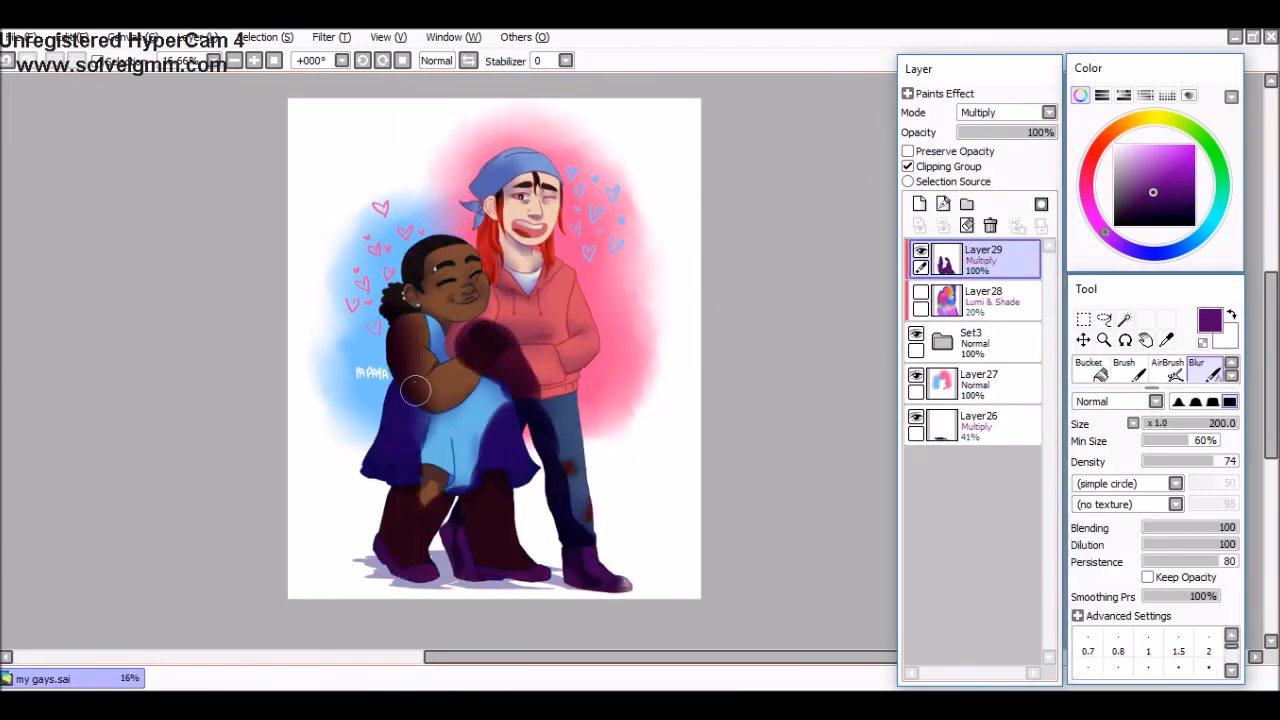
left_click(984, 260)
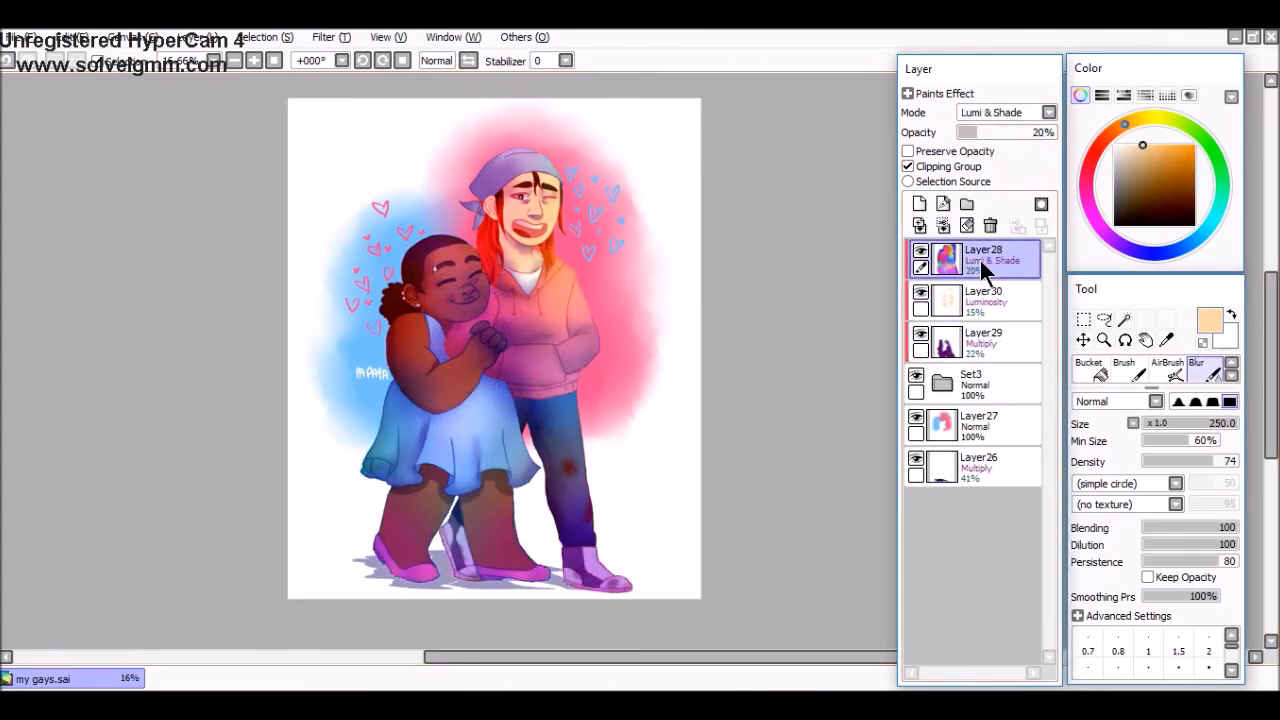